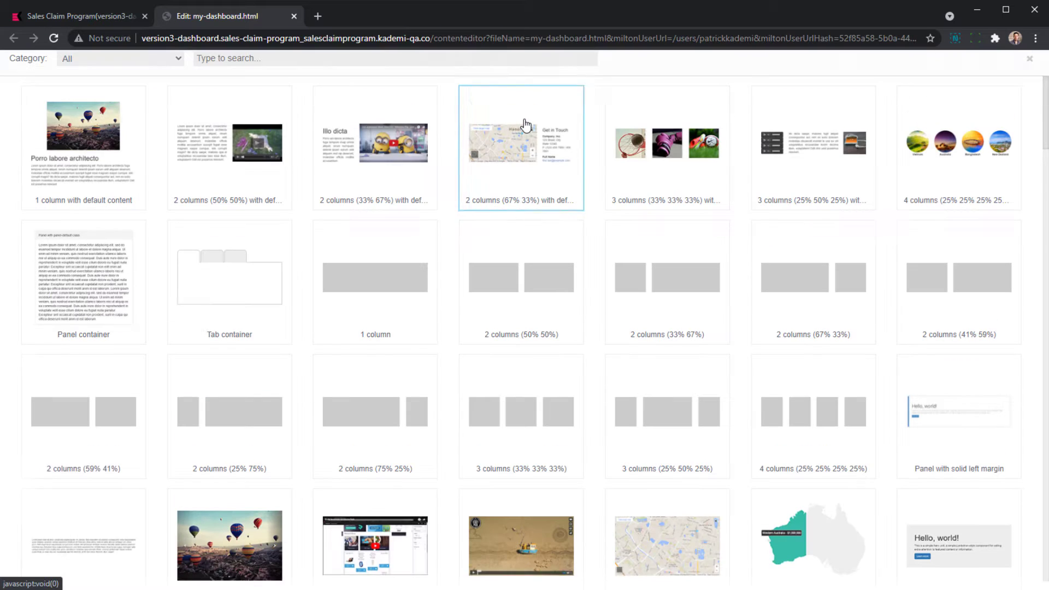
- Insert a carousel and set its first slide to carousel-image-slide-1.jpg, the smartwatch picture
type("car")
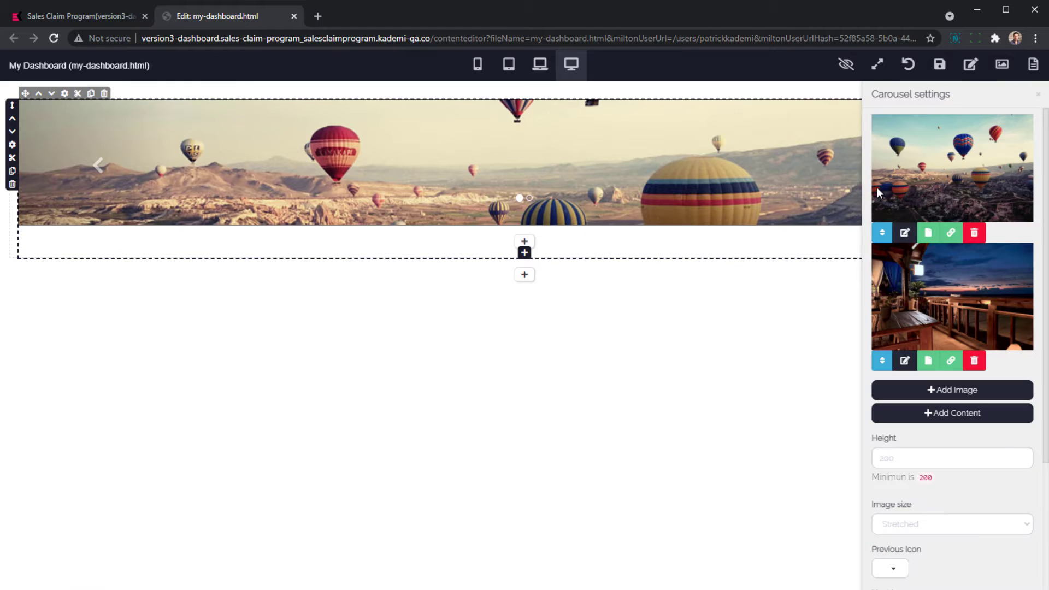
left_click(927, 232)
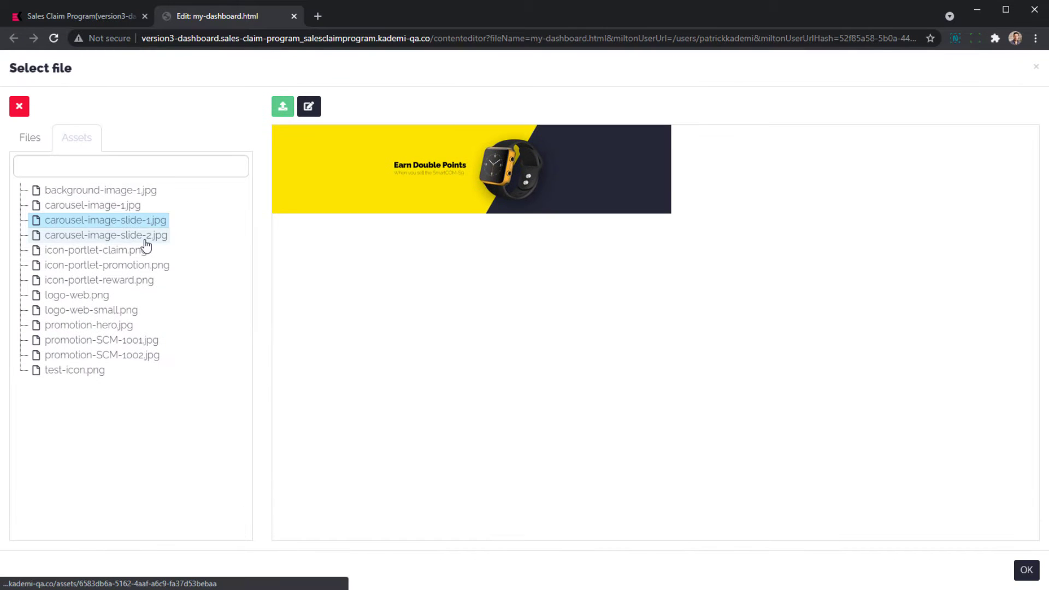
left_click(1026, 569)
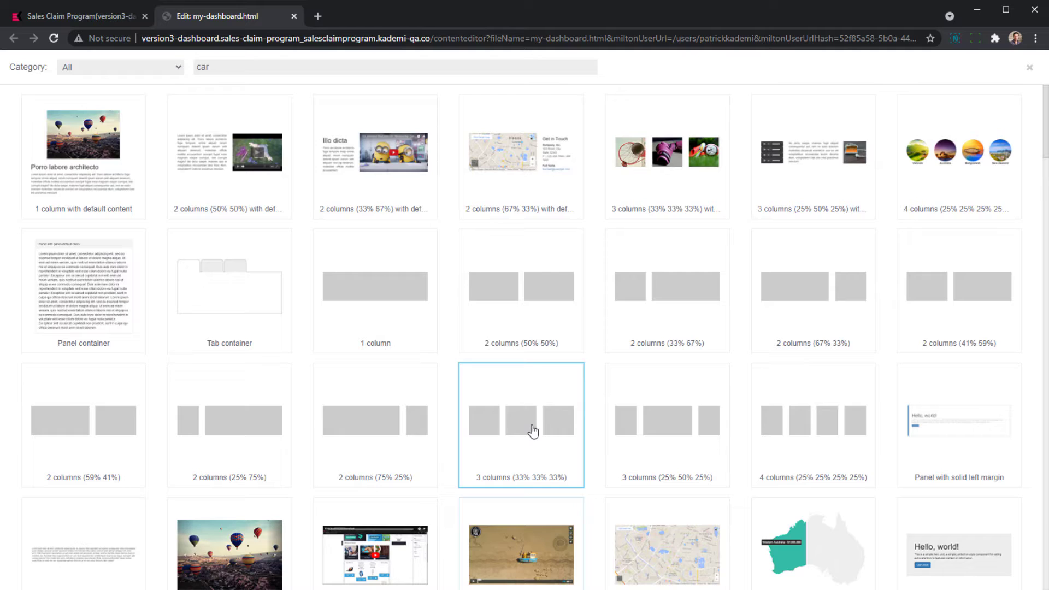
- Add a '3 columns (33% 33% 33%)' row with a '1 column' block in the first column
left_click(521, 424)
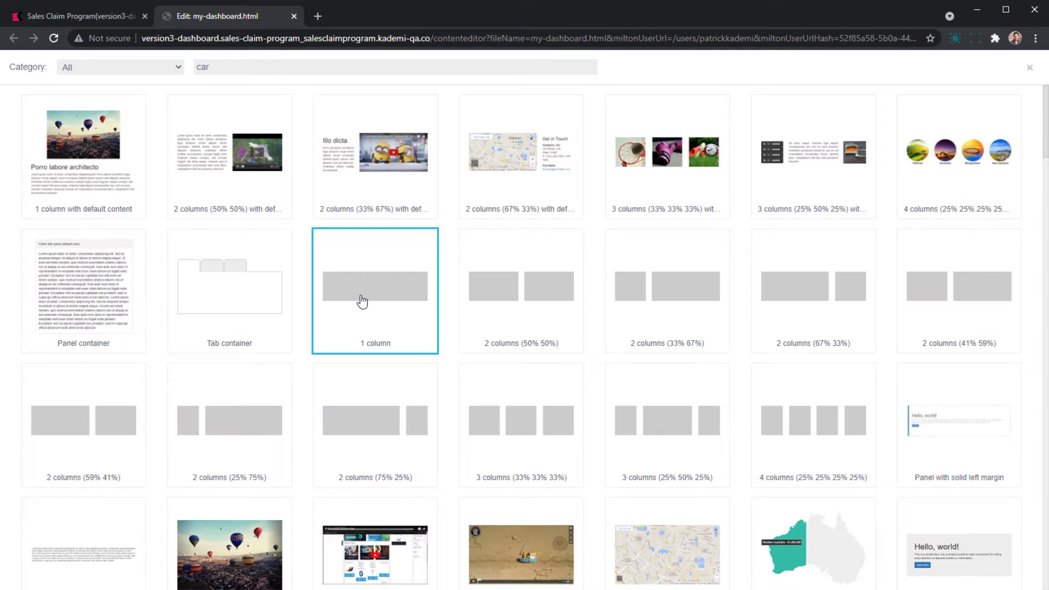
left_click(374, 290)
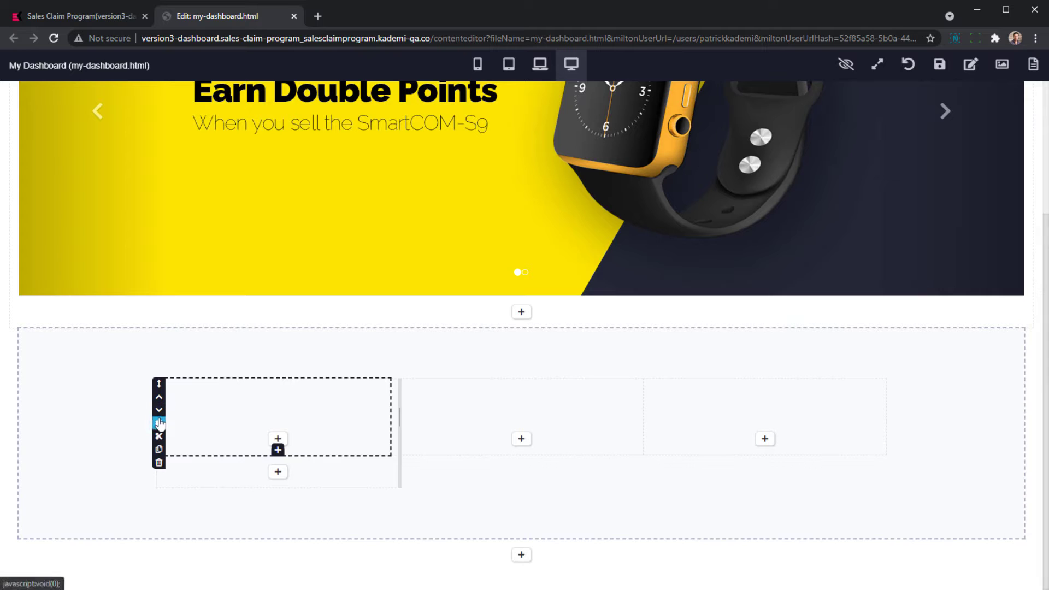
left_click(158, 423)
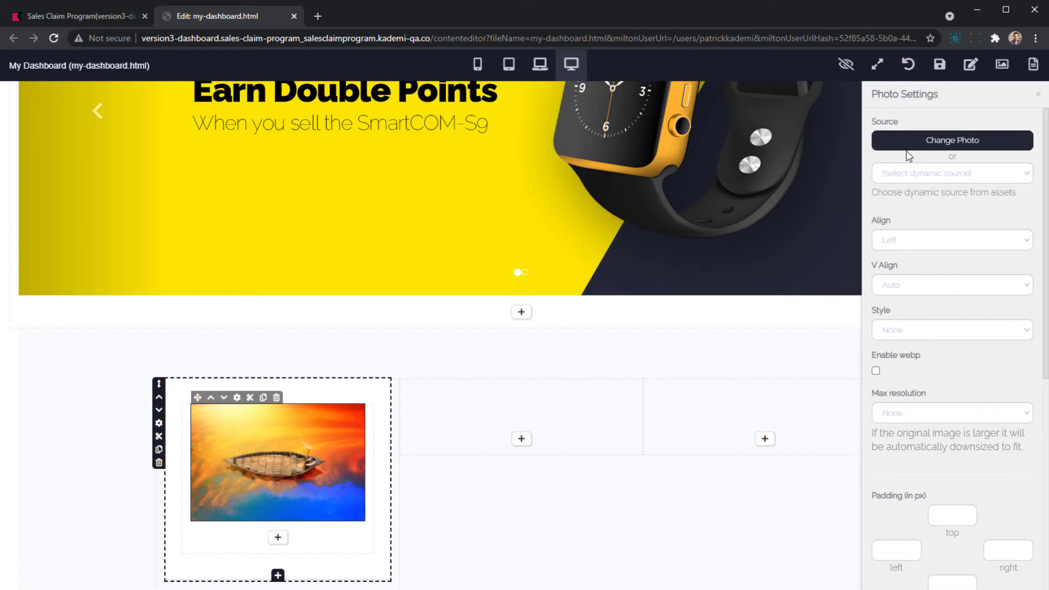
- Replace the placeholder photo with icon-portlet-claim.png and add the 'Make a claim' heading and description
left_click(950, 140)
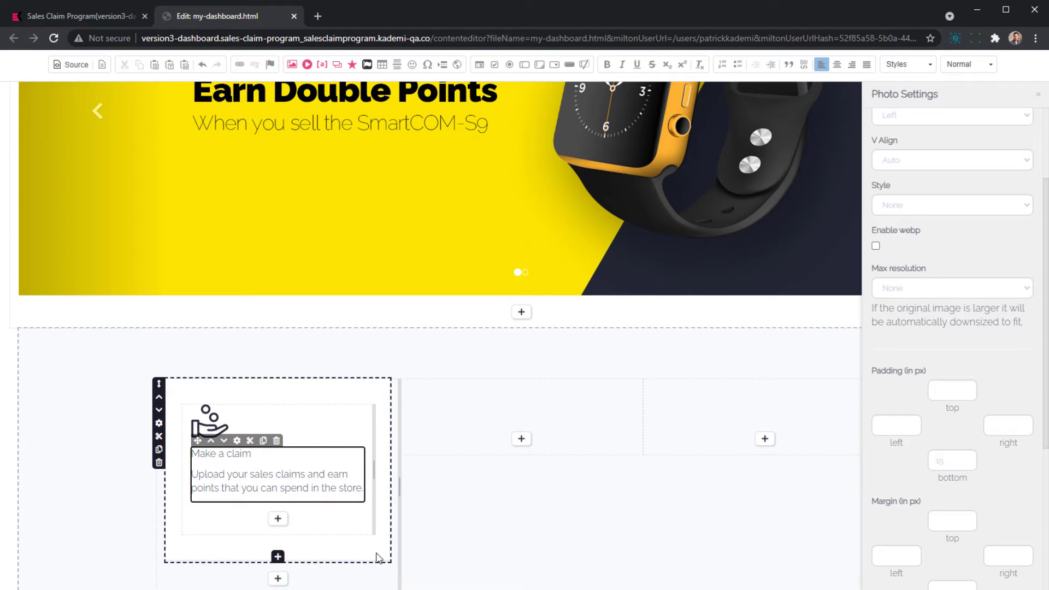
left_click(966, 65)
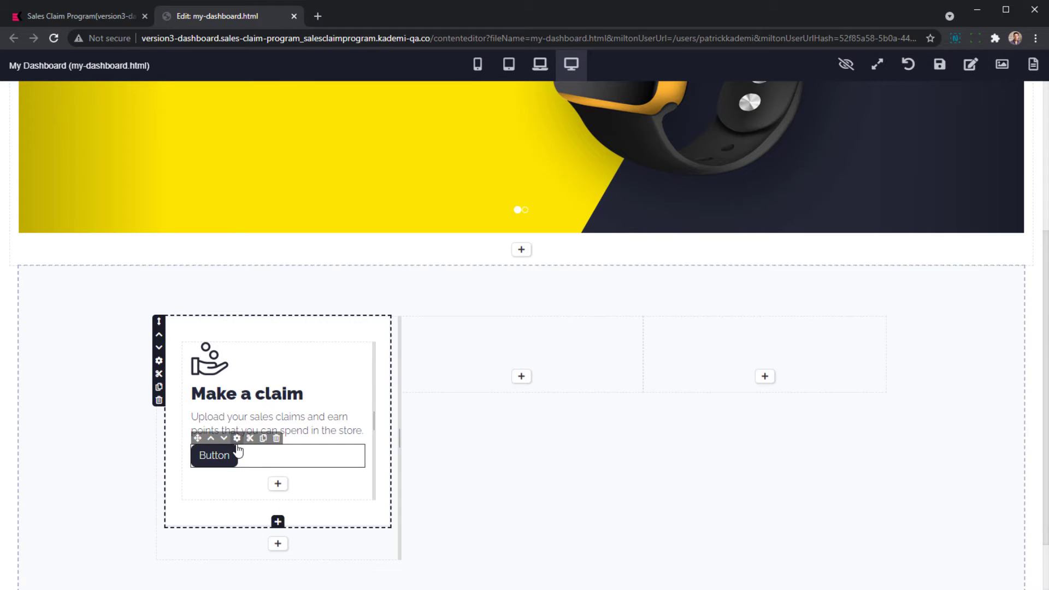
- Add a Button component under the 'Make a claim' text
left_click(236, 438)
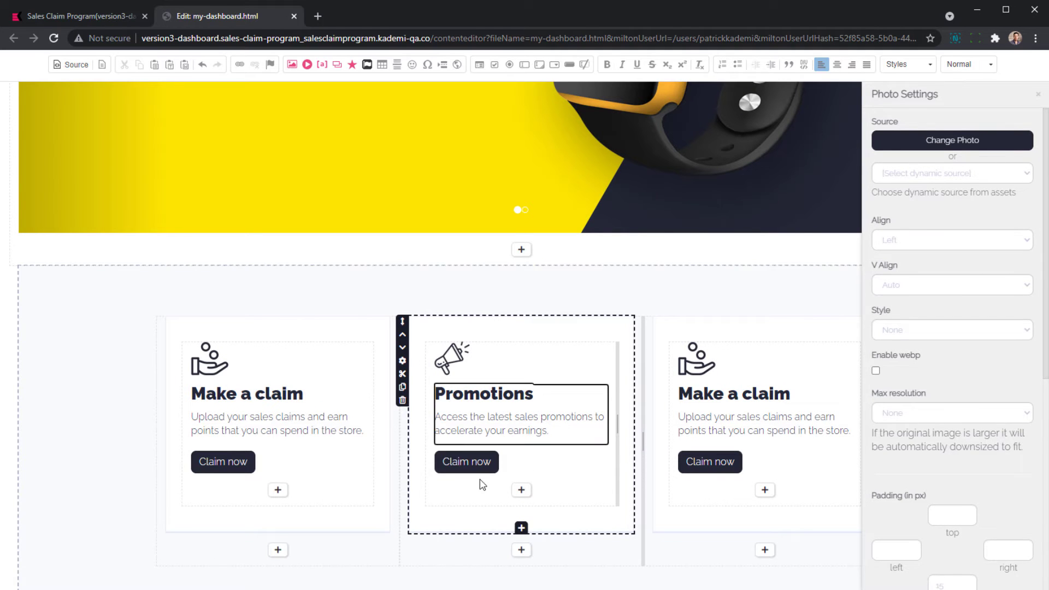
- Swap the third card's icon for the reward image and edit its 'Reward yourself' description
left_click(951, 140)
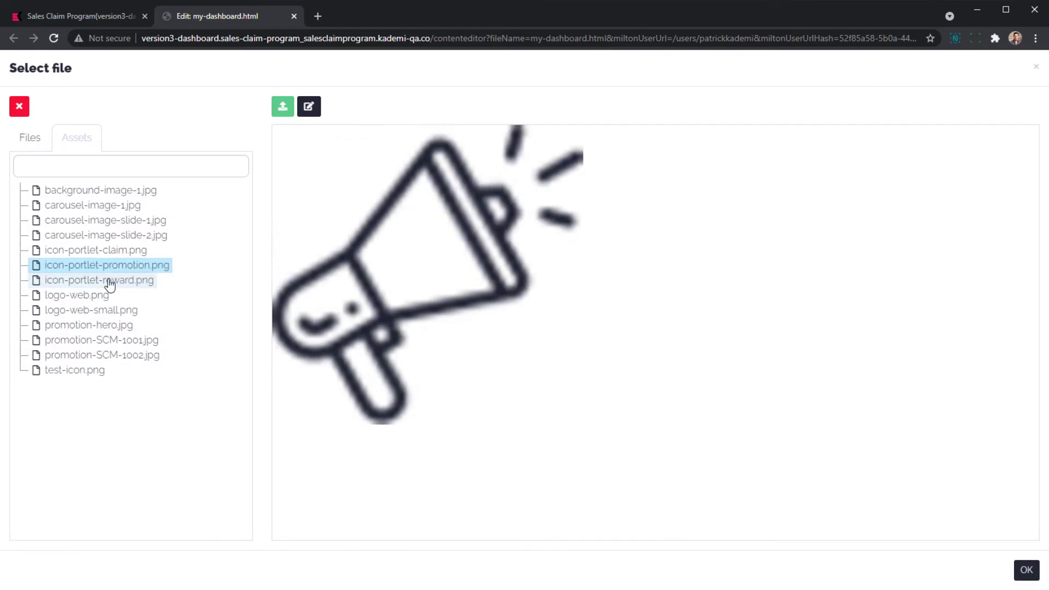
left_click(1026, 570)
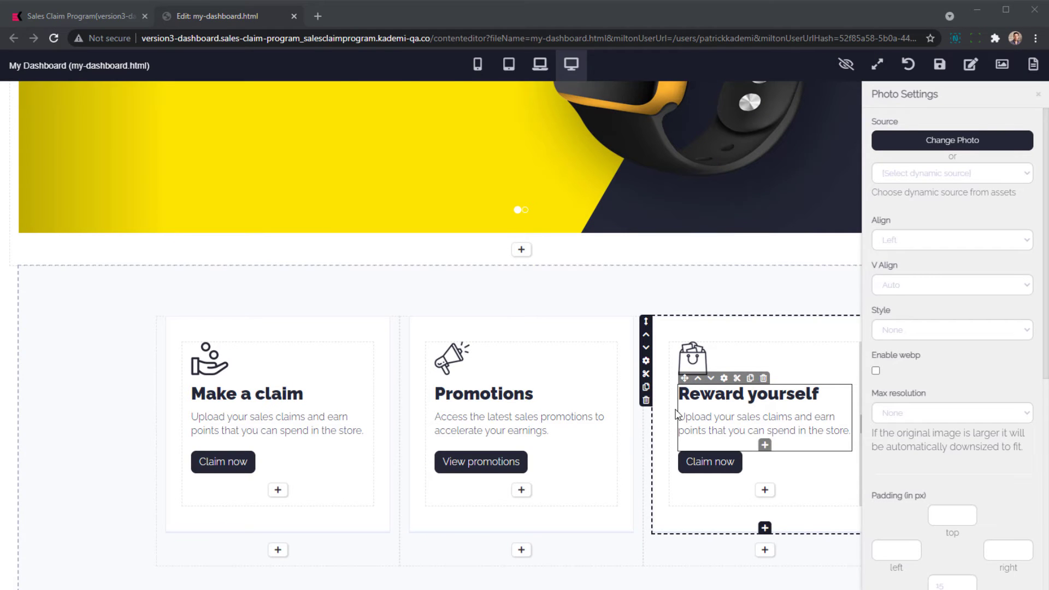
left_click(709, 462)
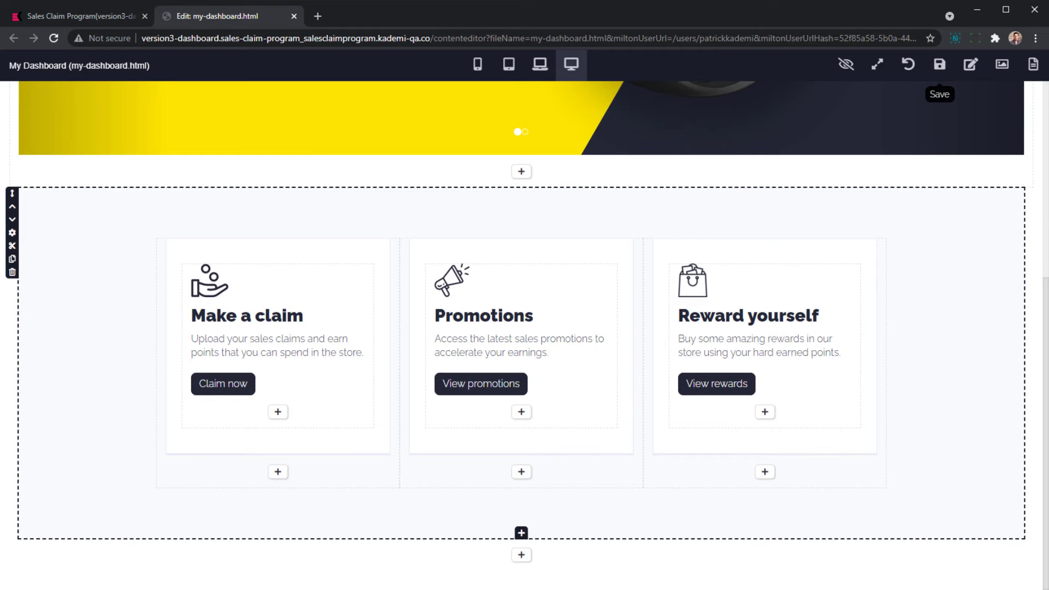
mouse_move(520, 555)
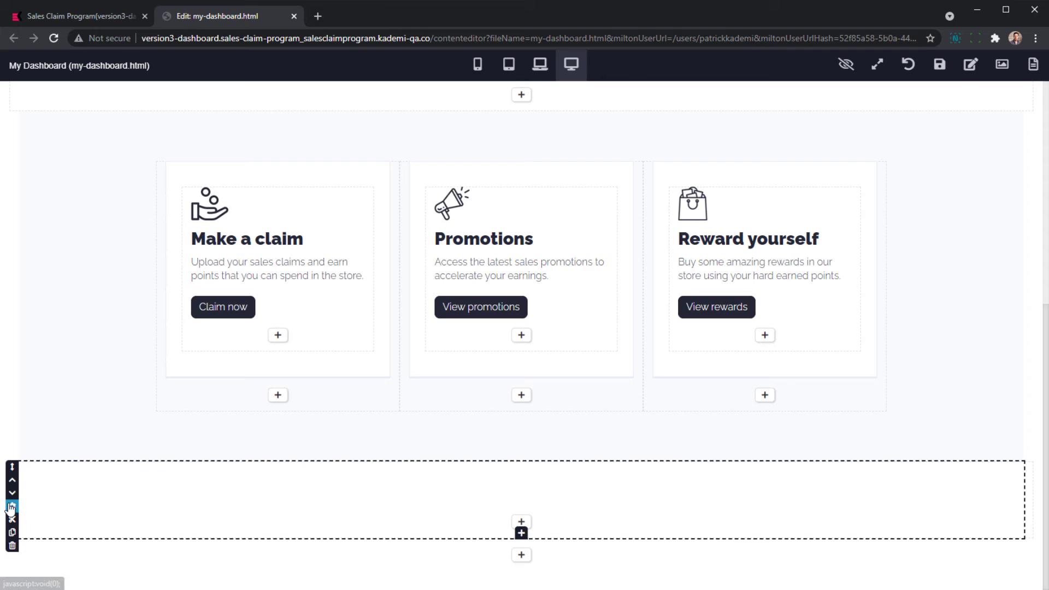
- Open the block picker in the new empty section and filter blocks to find Product List
left_click(950, 303)
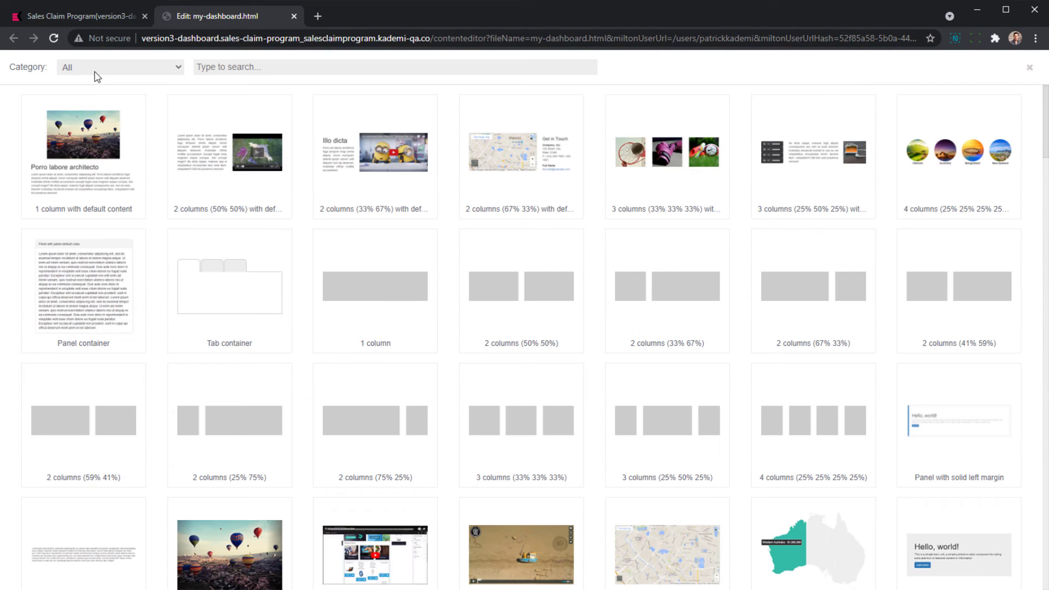
left_click(120, 66)
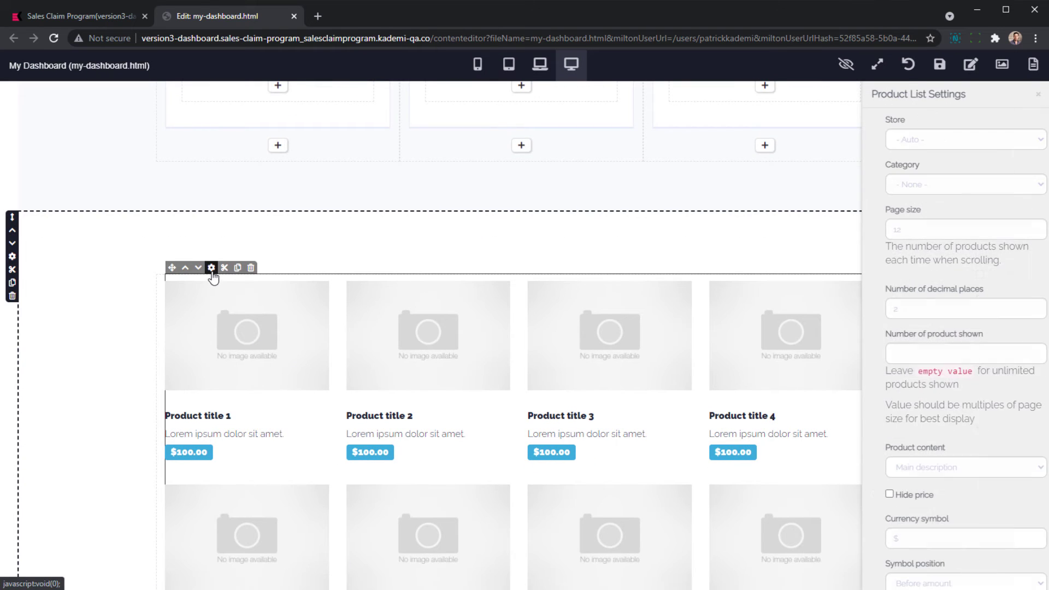
- Set the product list to Reward Store, 3 products, Points symbol, 3 per row, and save
left_click(951, 229)
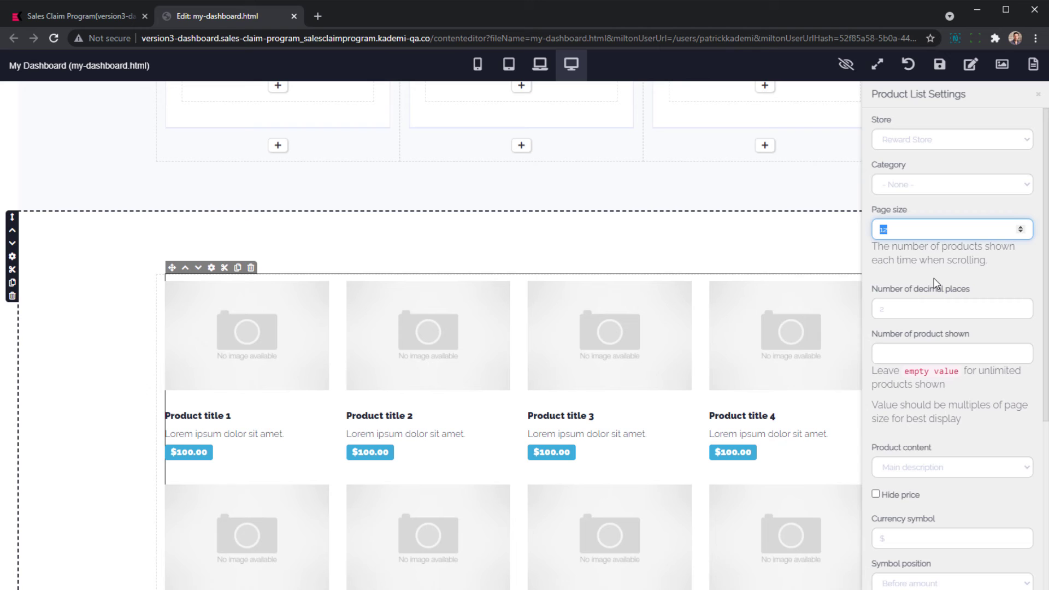
scroll("down", 3)
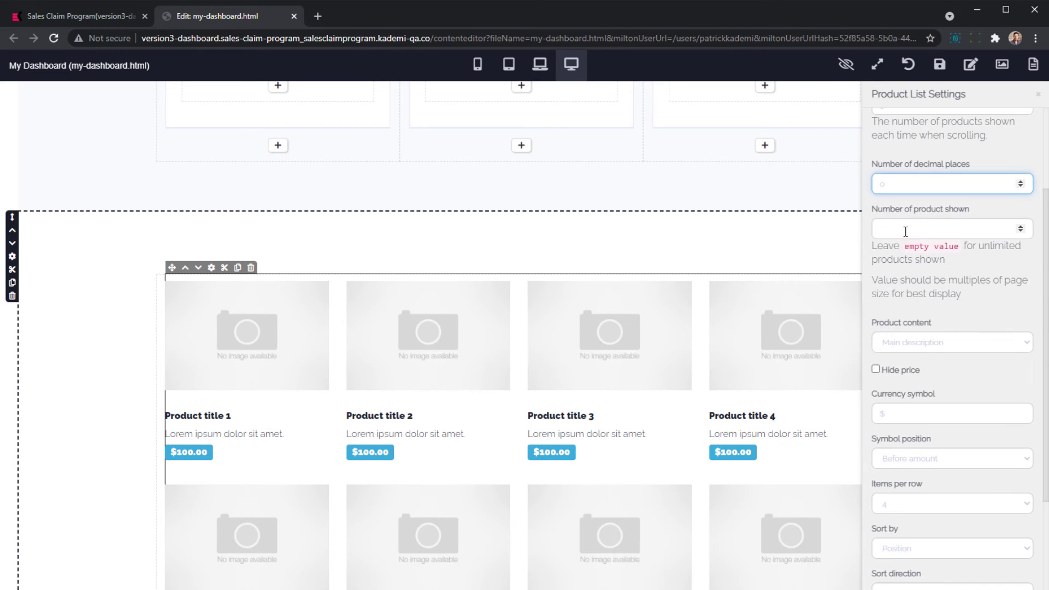
left_click(951, 412)
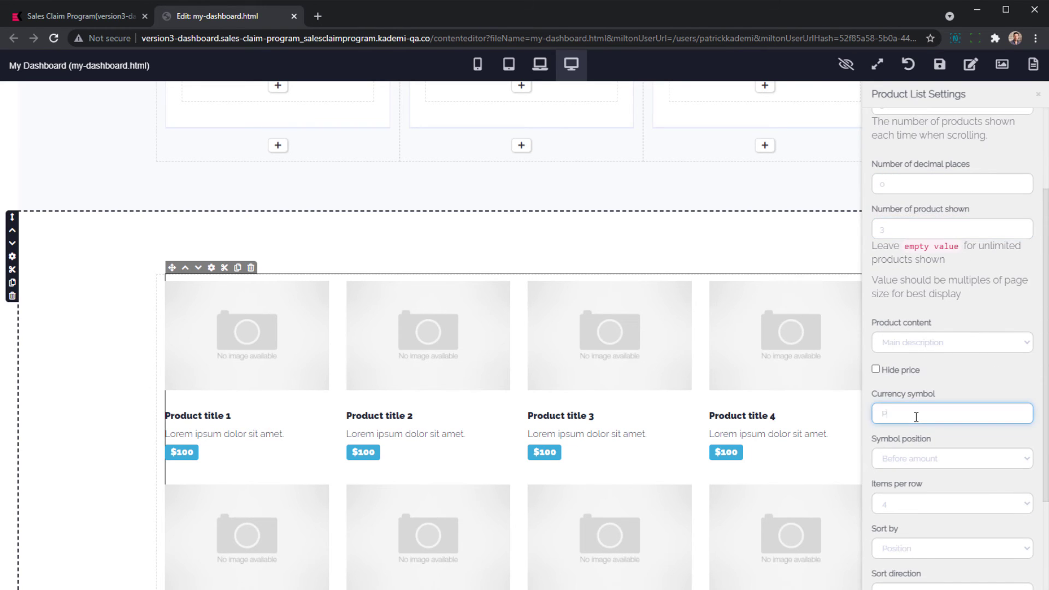
left_click(950, 503)
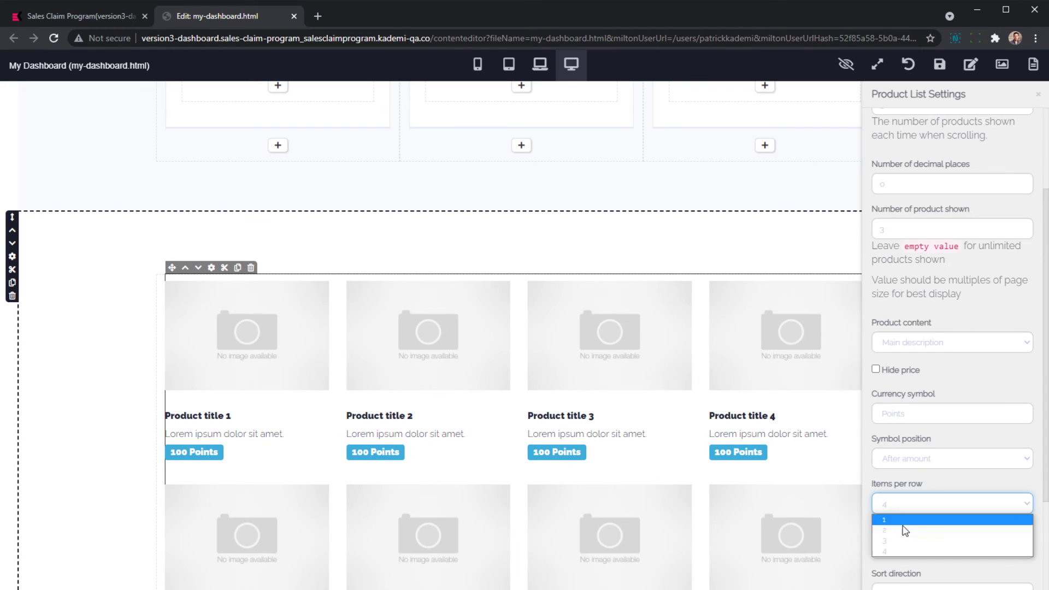
left_click(902, 540)
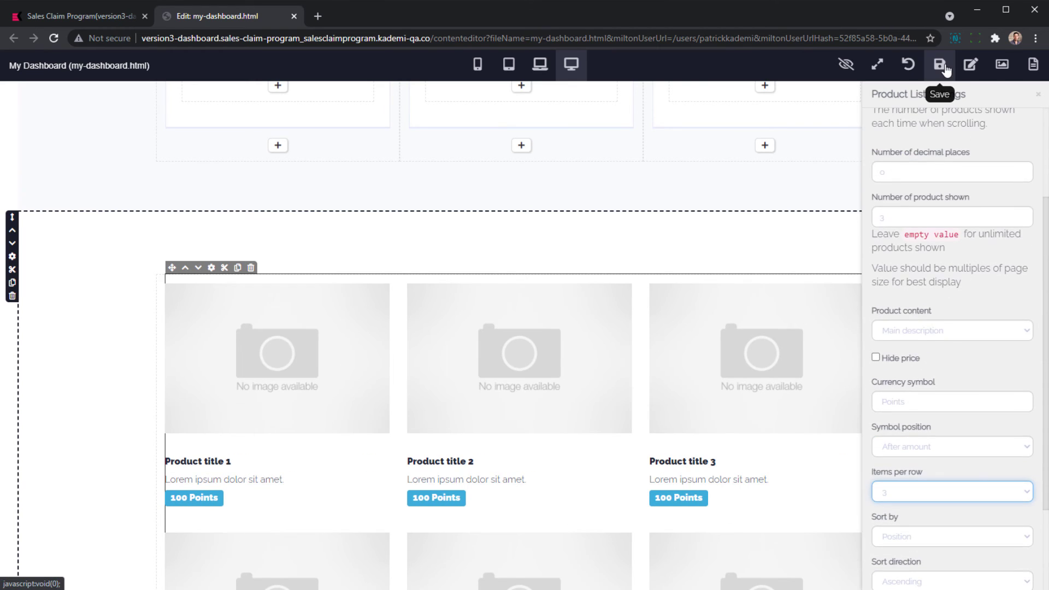
left_click(944, 65)
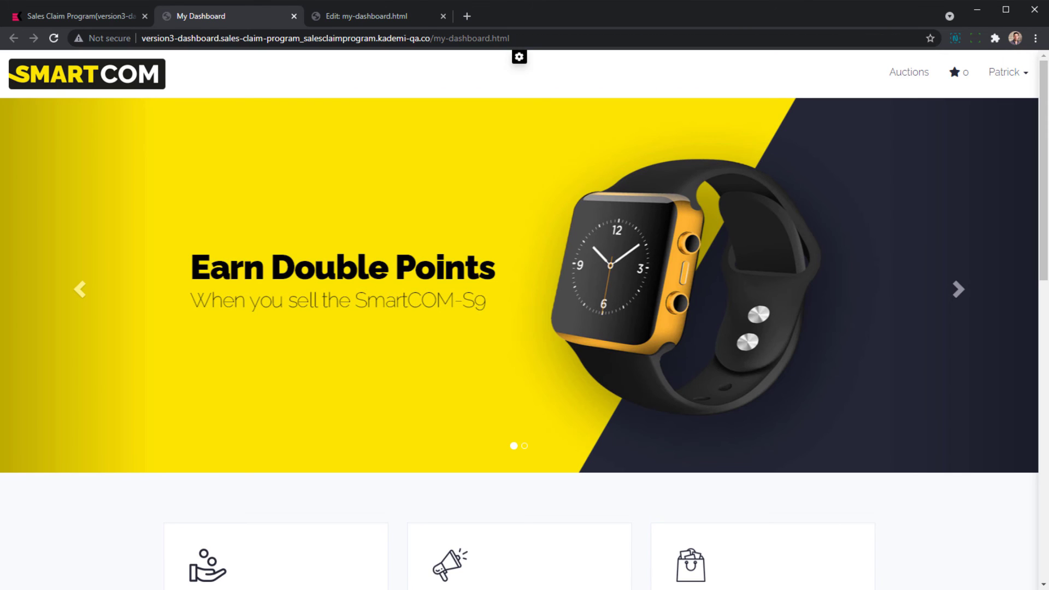
- Open My Dashboard live and scroll to the Toaster, iPhone 11 and Kettle priced in Points
left_click(957, 289)
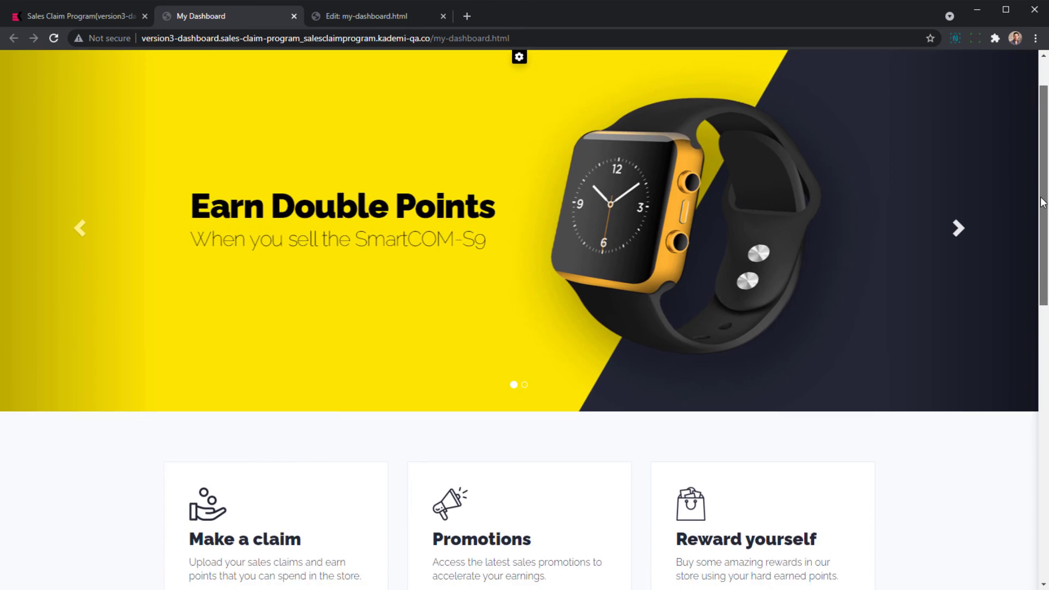
scroll("down", 3)
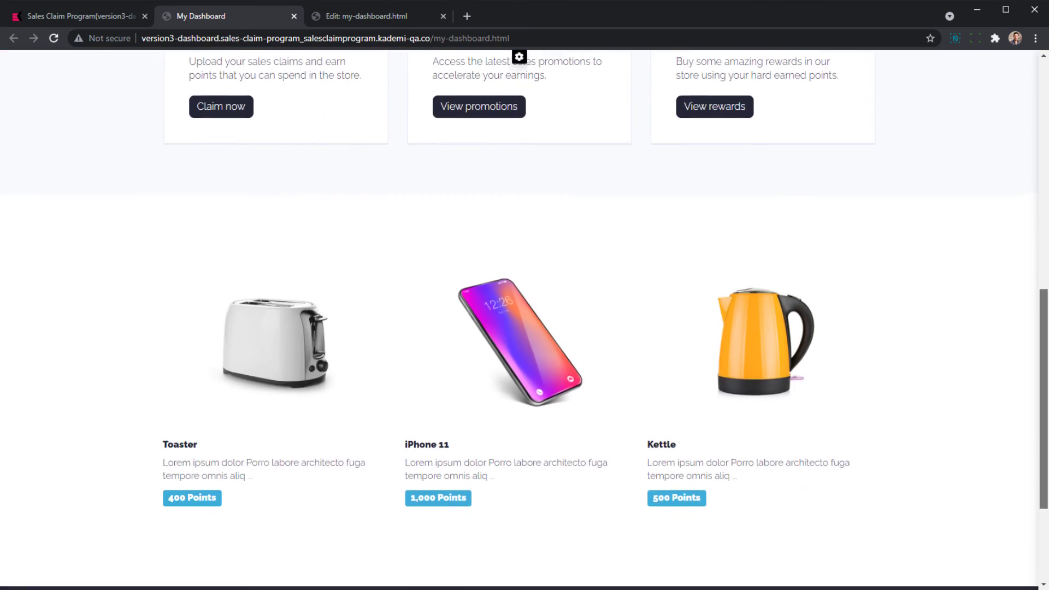
scroll("down", 3)
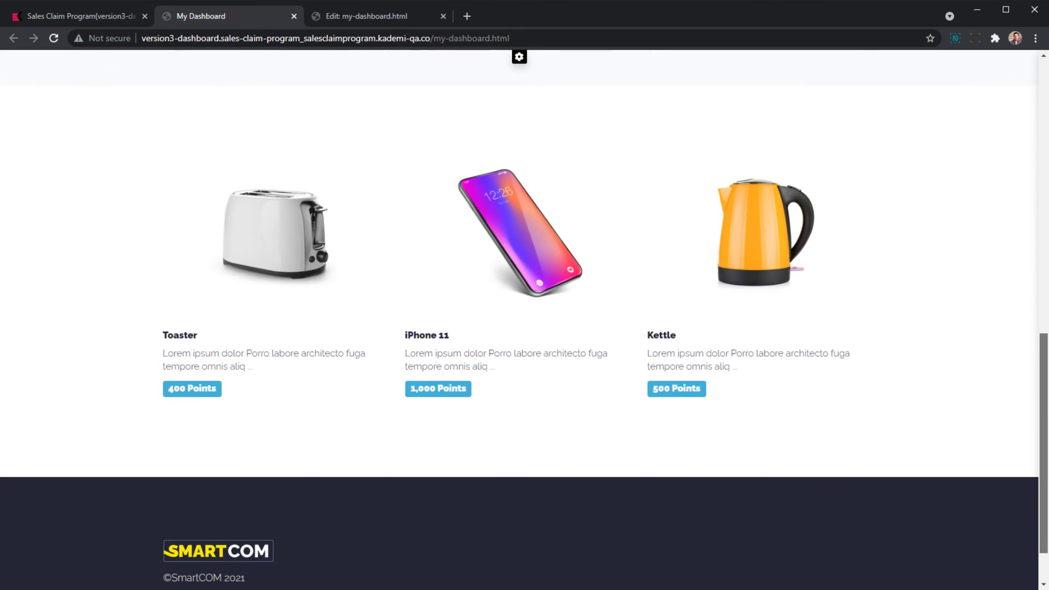